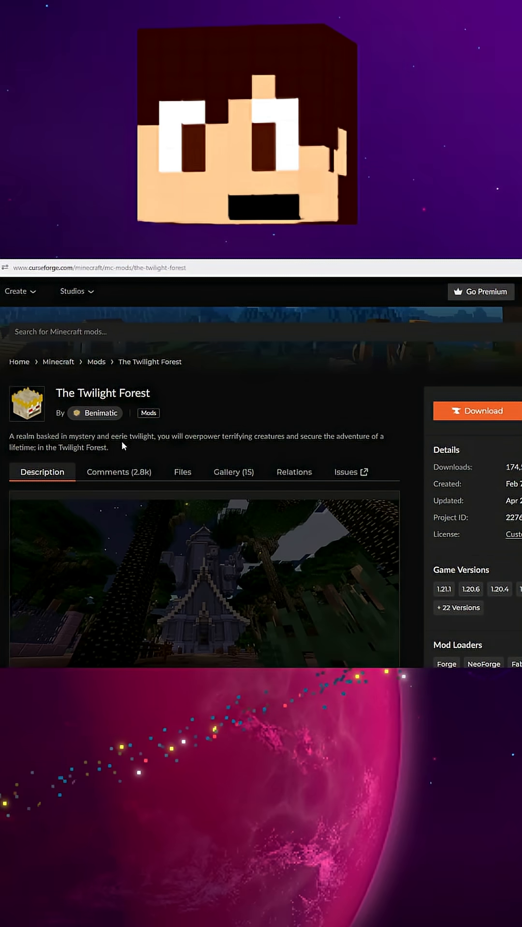
Scroll through The Twilight Forest project page to reach its Files list.
{"action": "scroll", "scroll_direction": "down", "scroll_amount": 3}
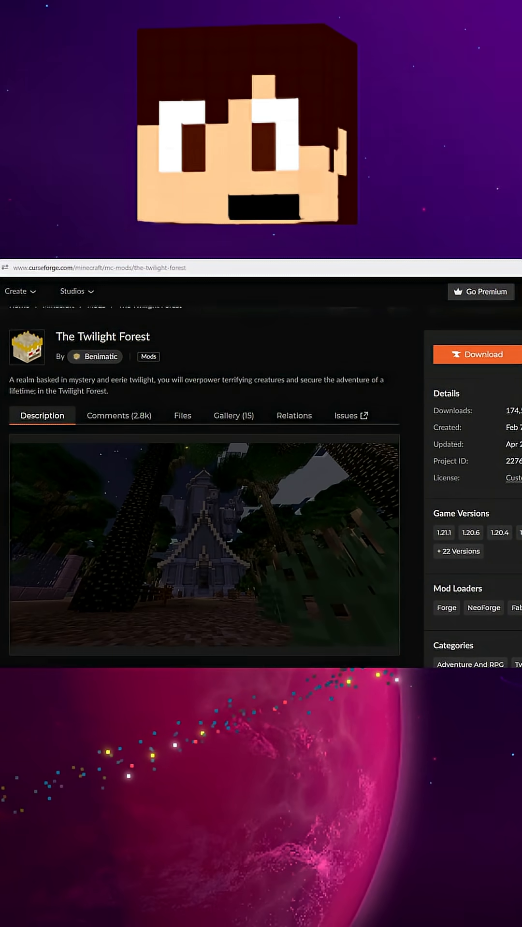
{"action": "scroll", "scroll_direction": "down", "scroll_amount": 3}
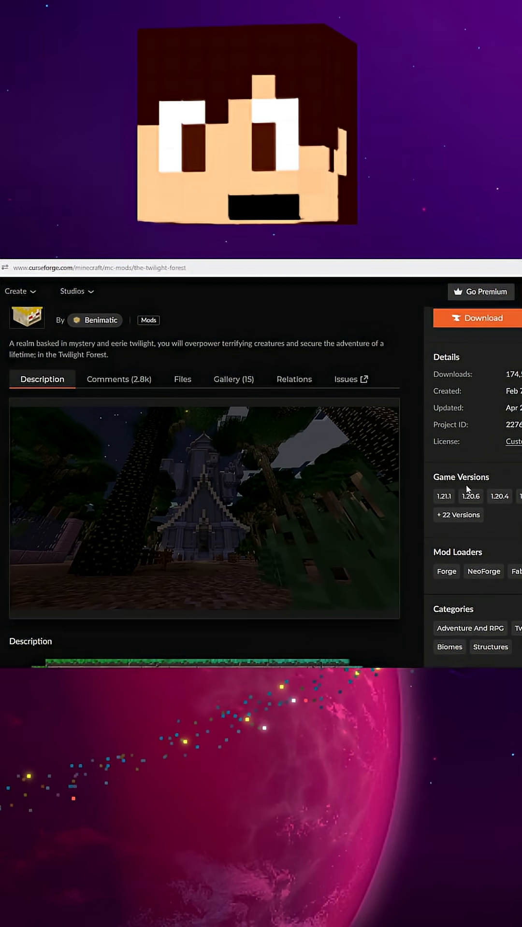
{"action": "scroll", "scroll_direction": "up", "scroll_amount": 3}
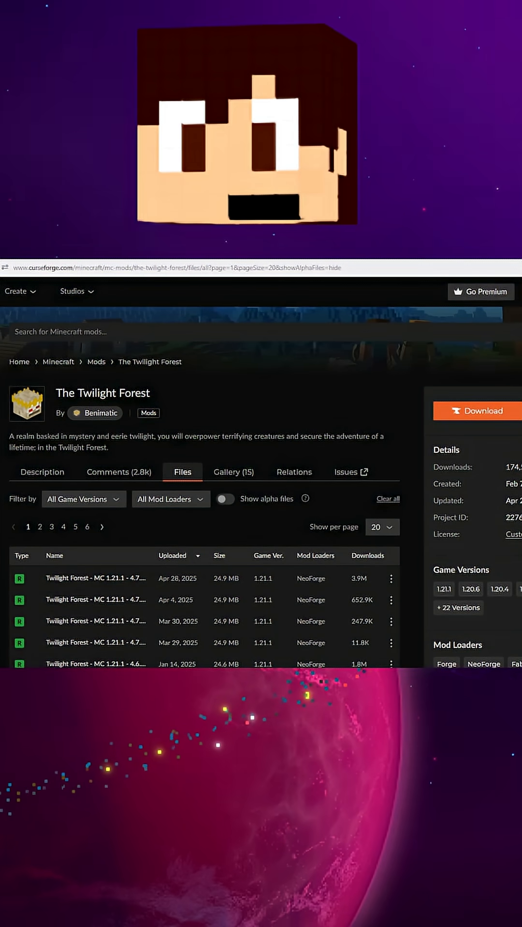
Filter the Twilight Forest files to game version 1.18.2.
{"action": "left_click", "coordinate": [83, 498]}
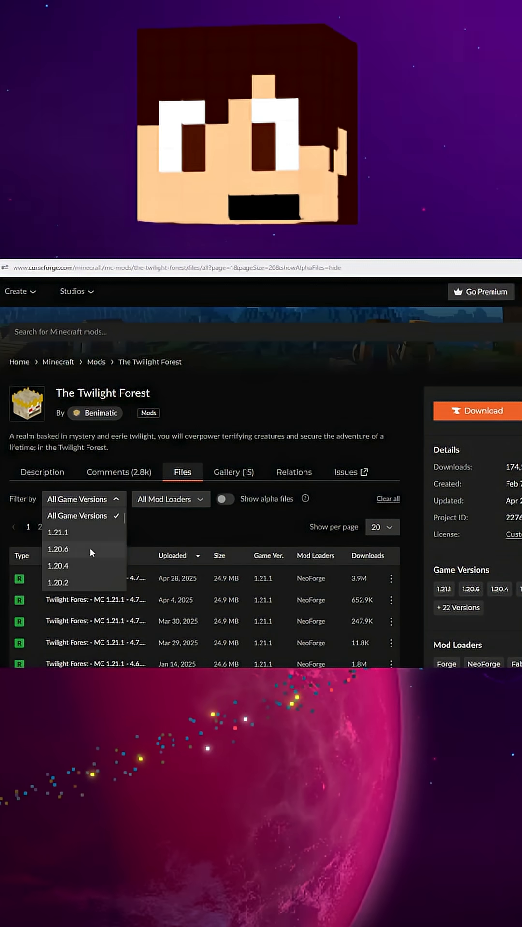
{"action": "scroll", "scroll_direction": "down", "scroll_amount": 3}
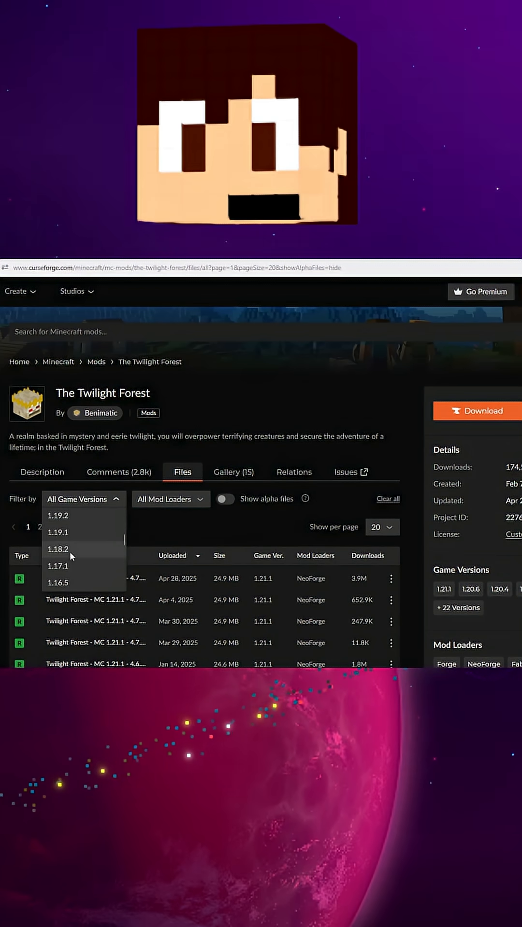
{"action": "left_click", "coordinate": [57, 549]}
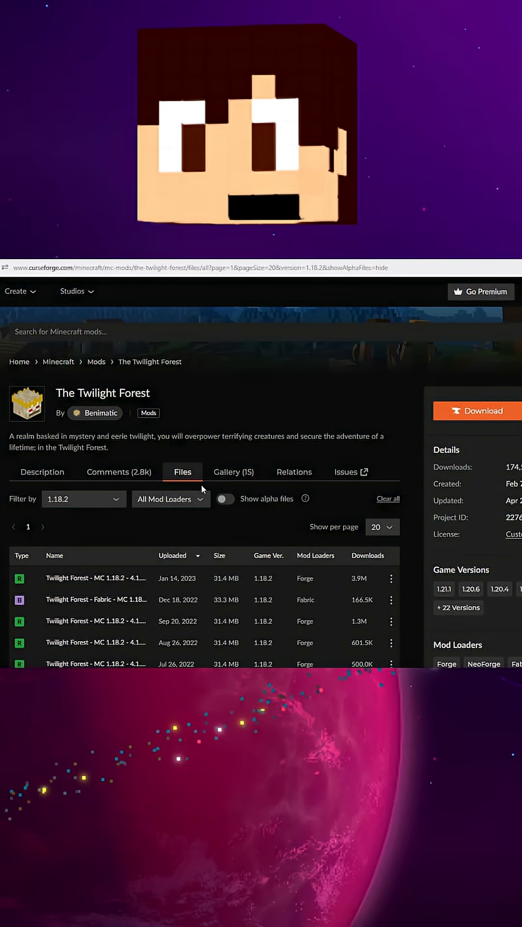
{"action": "left_click", "coordinate": [171, 498]}
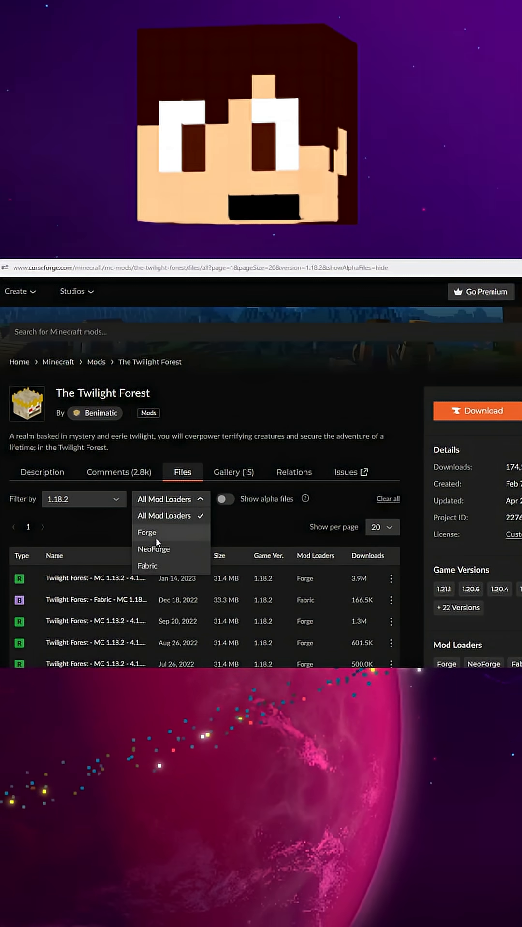
Select the Forge mod loader and scroll through the filtered 1.18.2 files.
{"action": "left_click", "coordinate": [146, 532]}
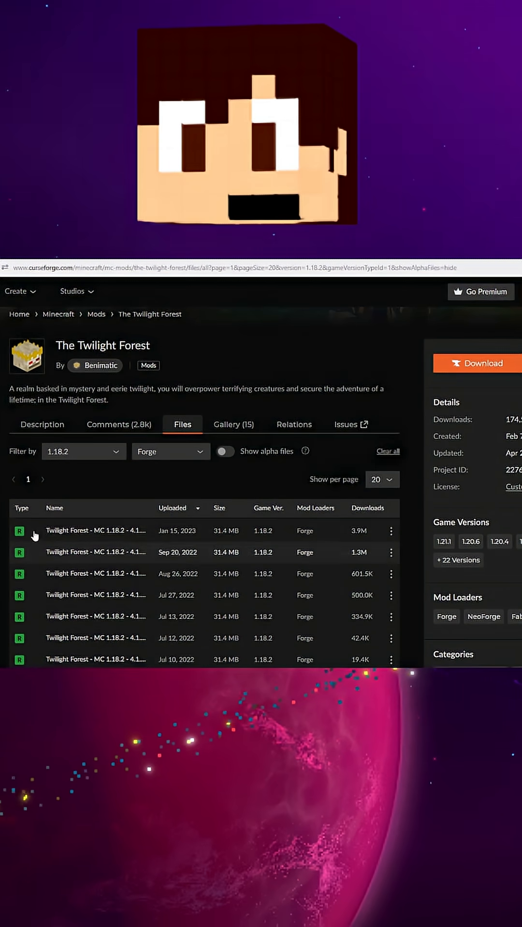
{"action": "scroll", "scroll_direction": "down", "scroll_amount": 3}
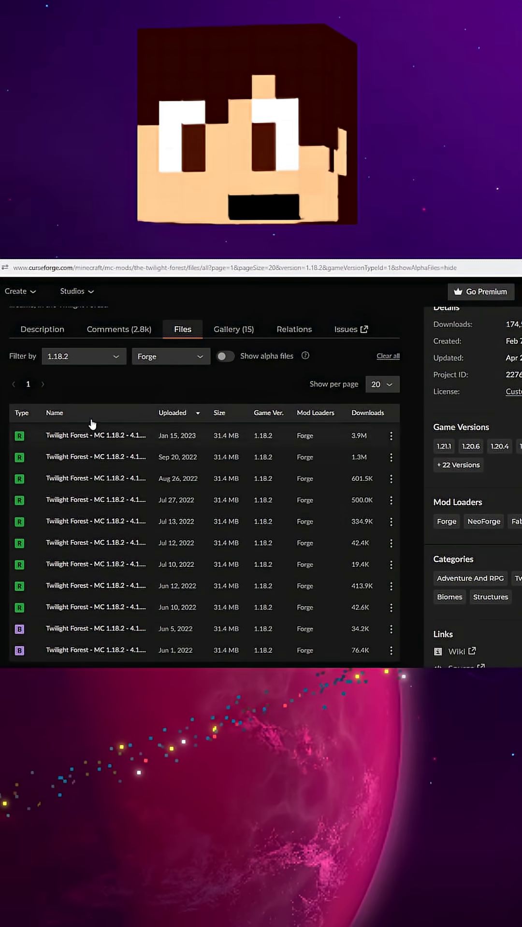
{"action": "scroll", "scroll_direction": "up", "scroll_amount": 3}
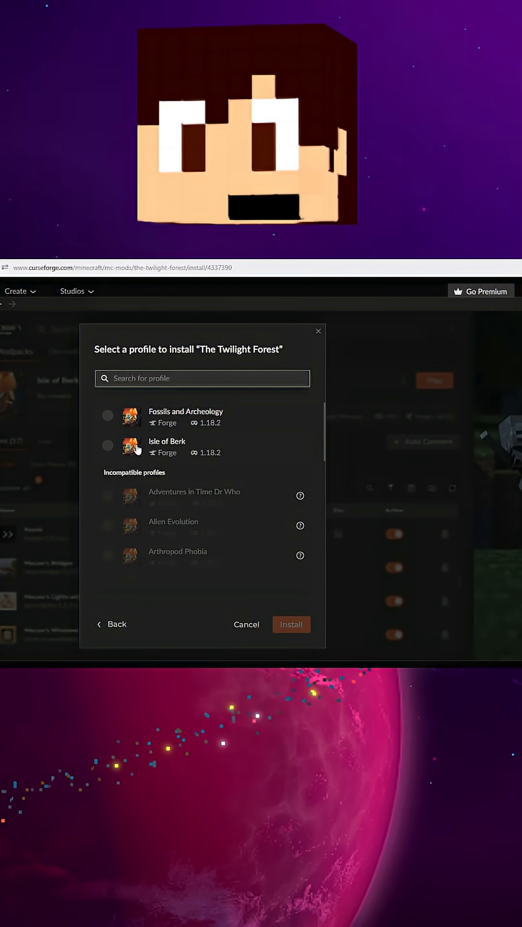
{"action": "mouse_move", "coordinate": [249, 437]}
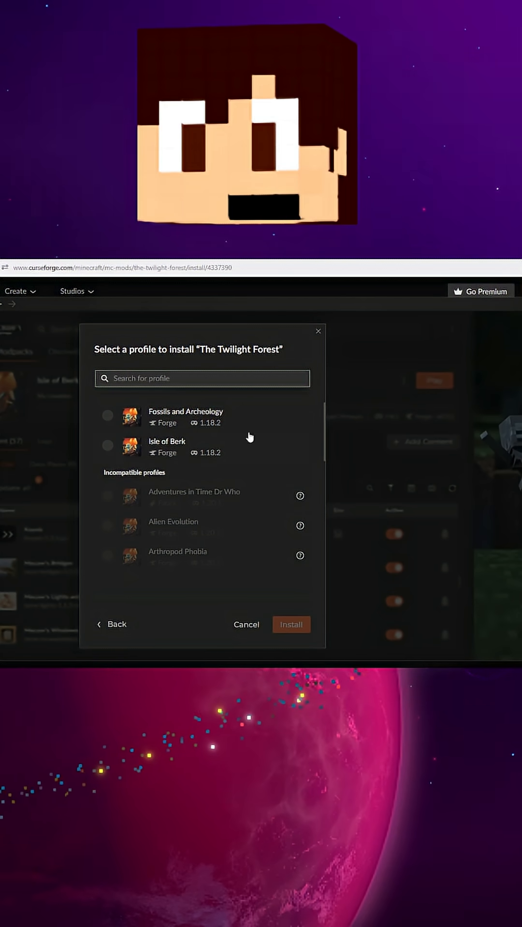
{"action": "mouse_move", "coordinate": [278, 406]}
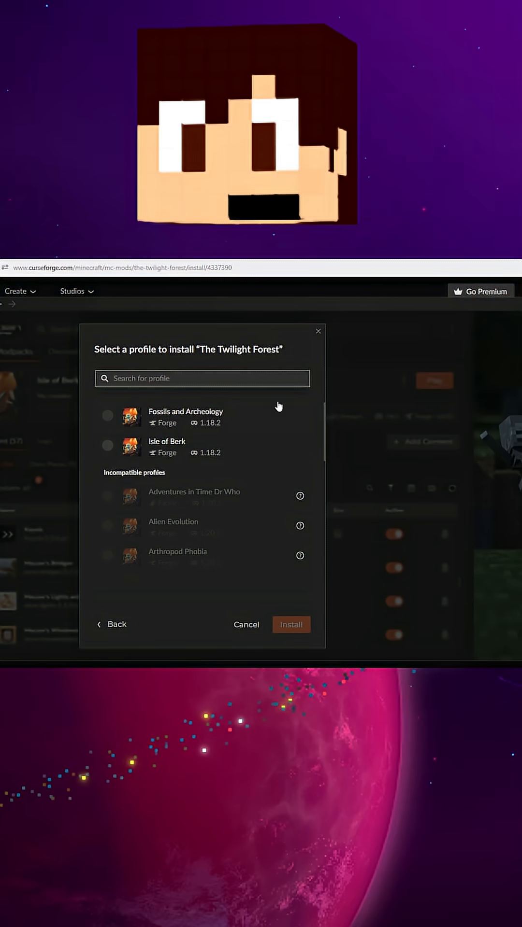
{"action": "mouse_move", "coordinate": [217, 464]}
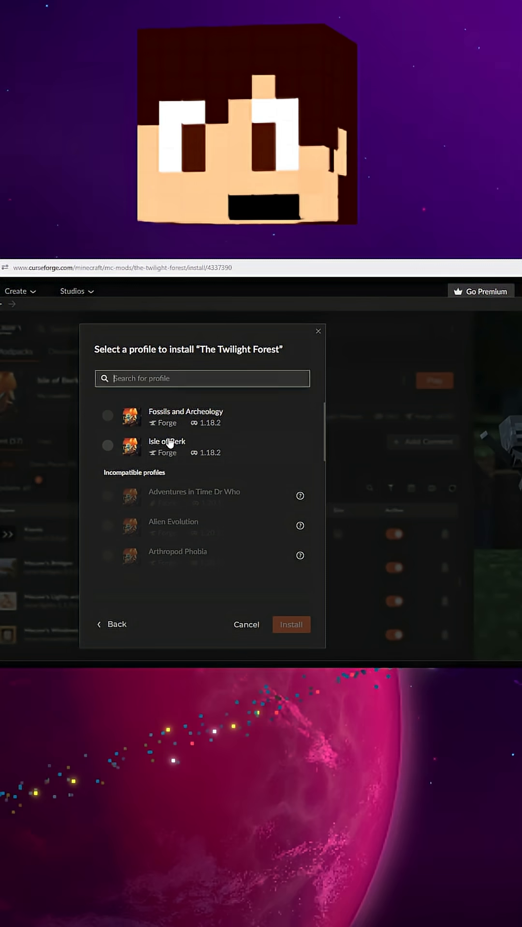
Select the Isle of Berk profile in the install dialog.
{"action": "left_click", "coordinate": [107, 445]}
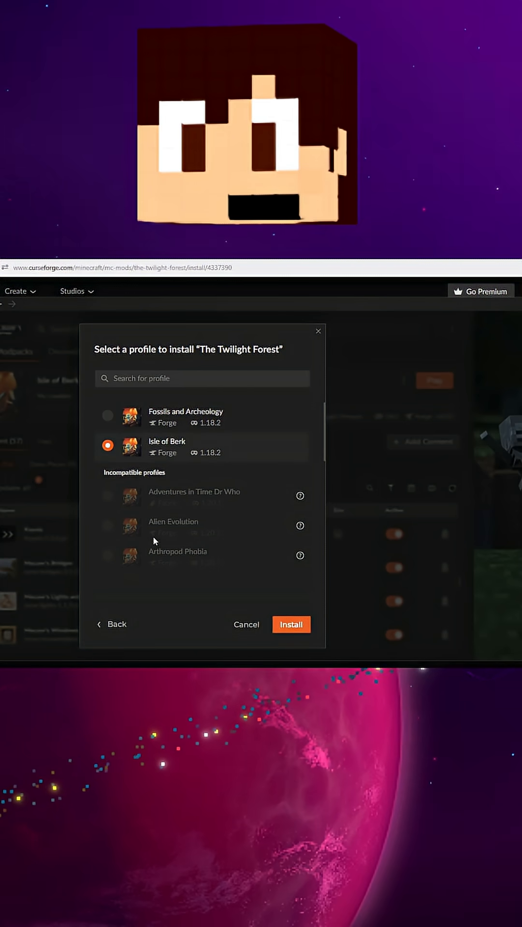